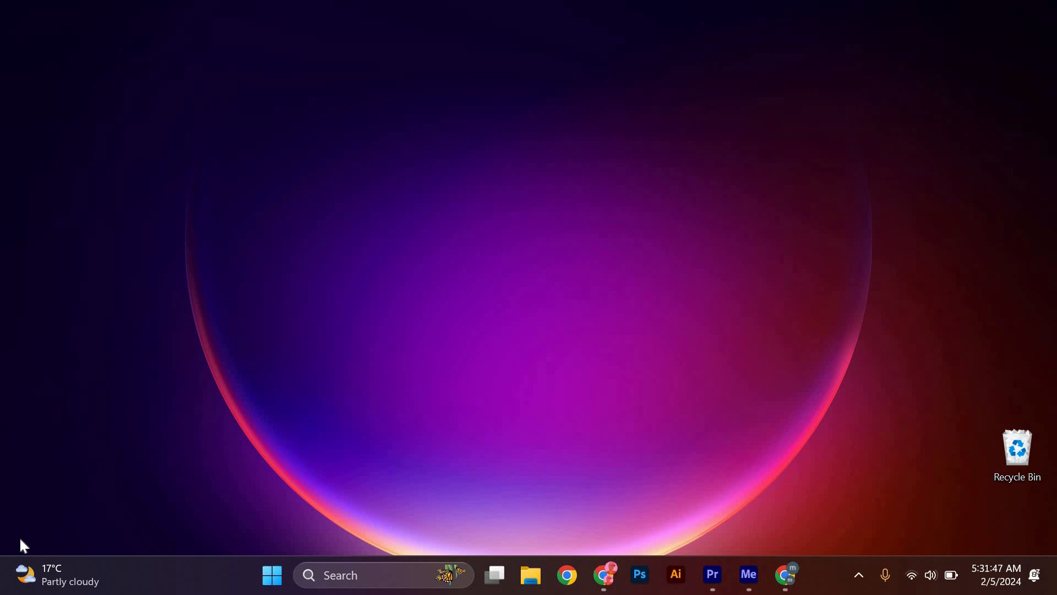
mouse_move(601, 574)
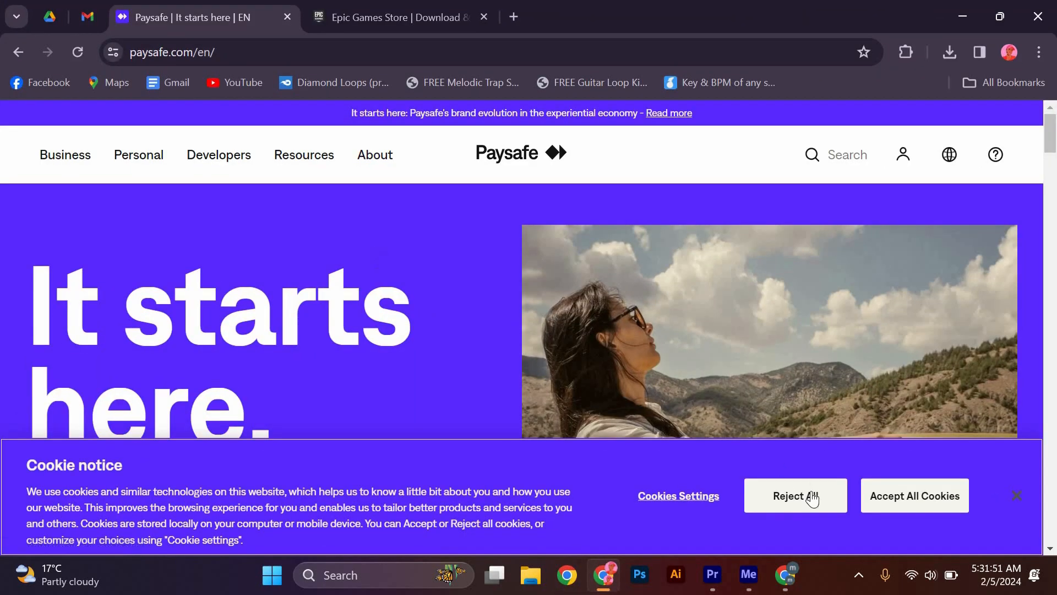
Reject all cookies on the Paysafe notice and scroll to the payment solutions intro.
left_click(794, 496)
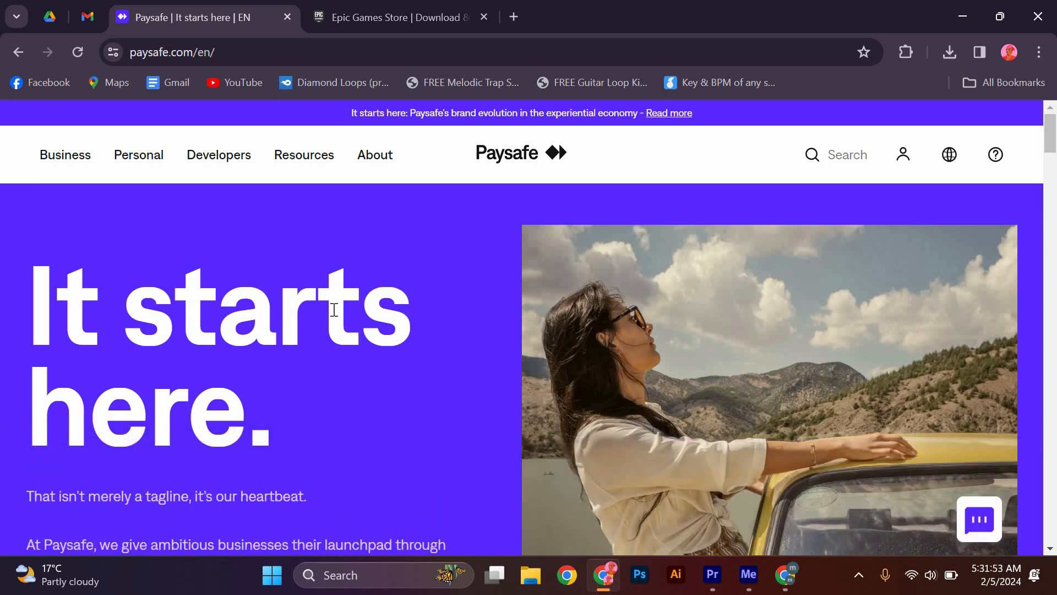
scroll("down", 3)
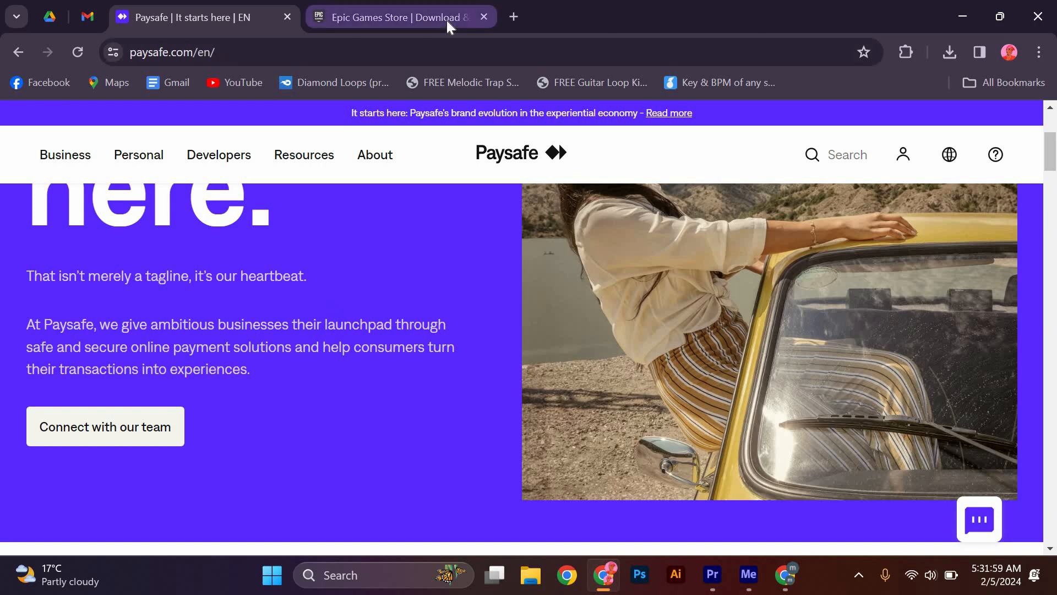
Switch to the Epic Games Store tab and click Download at the top right.
left_click(397, 17)
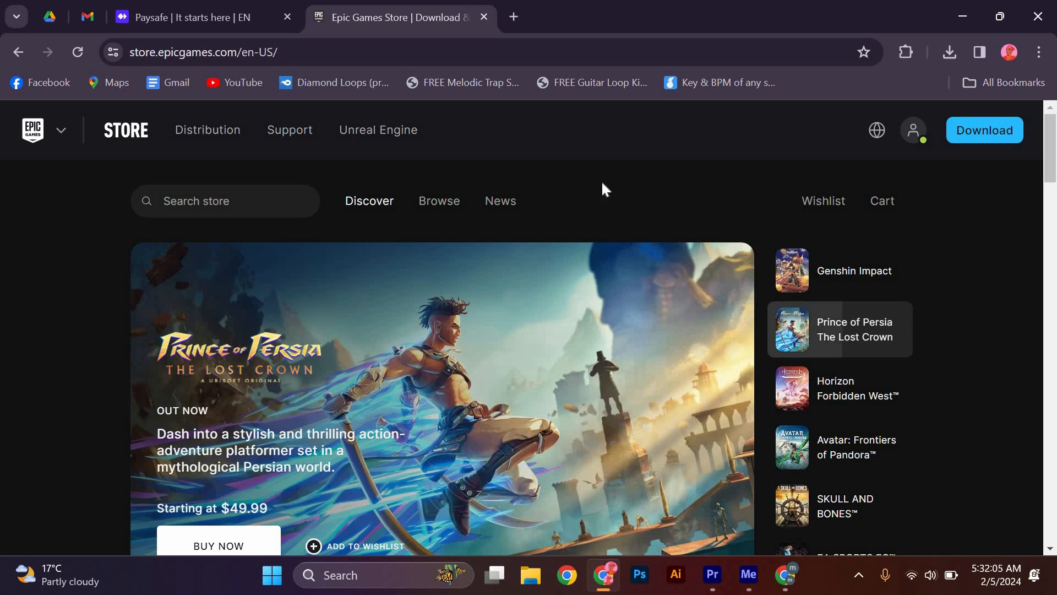
mouse_move(982, 130)
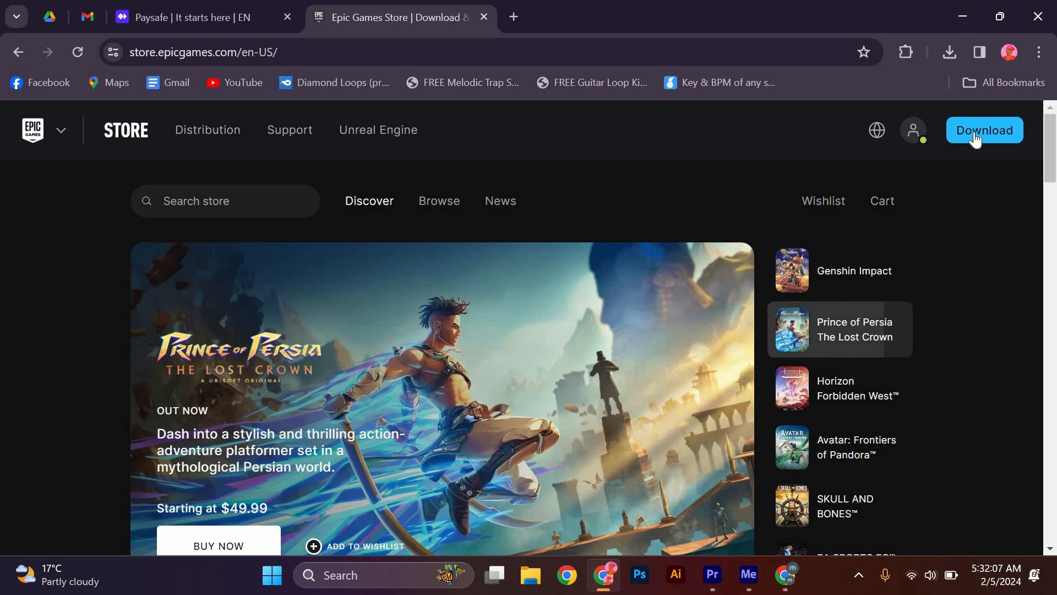
left_click(913, 129)
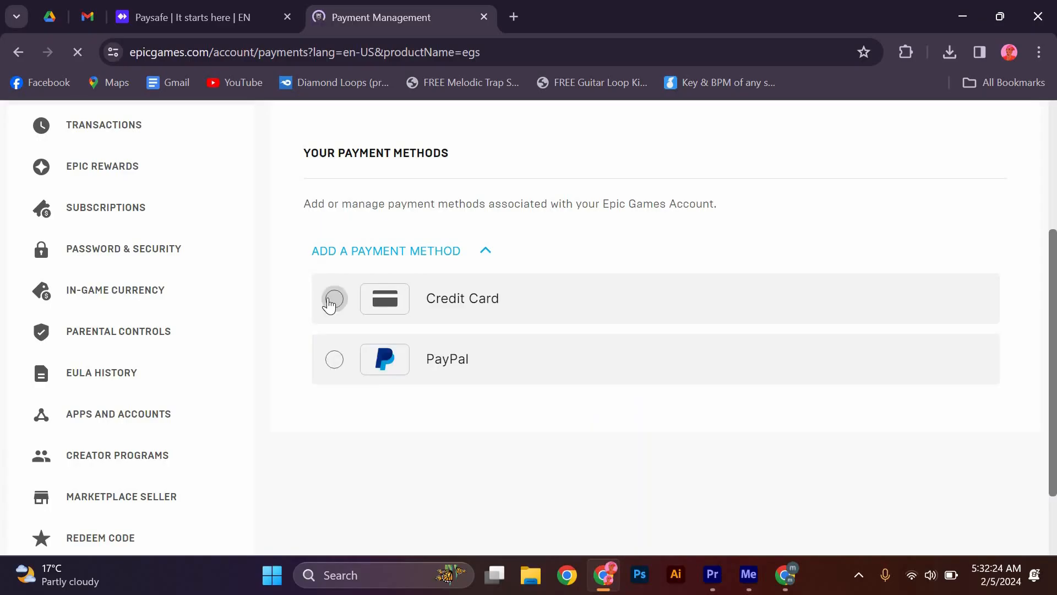
Select Credit Card under Add a Payment Method to reveal the card number, expiration and CVV fields.
left_click(333, 299)
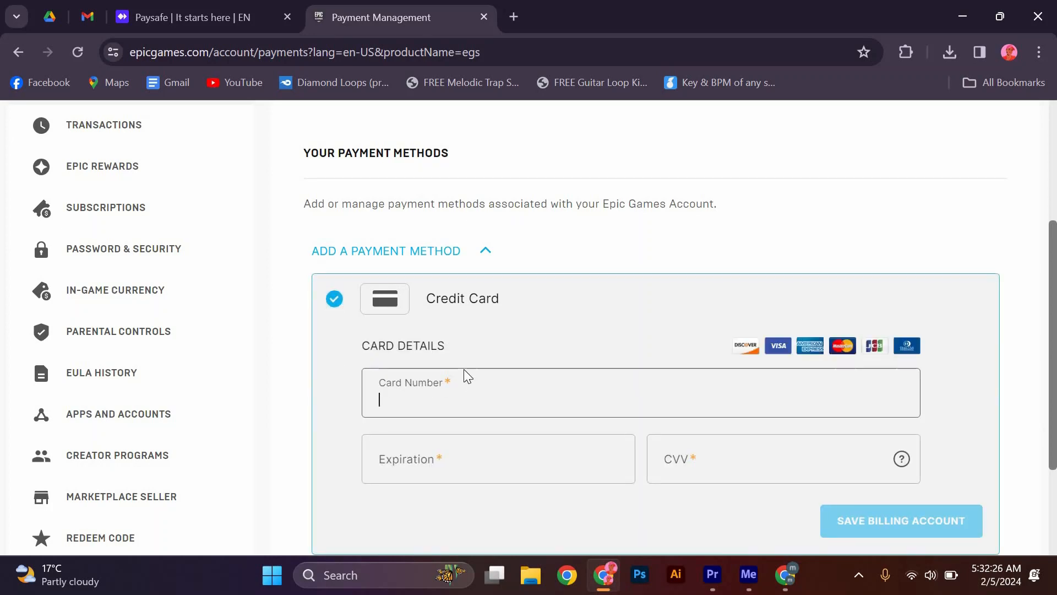
scroll("down", 3)
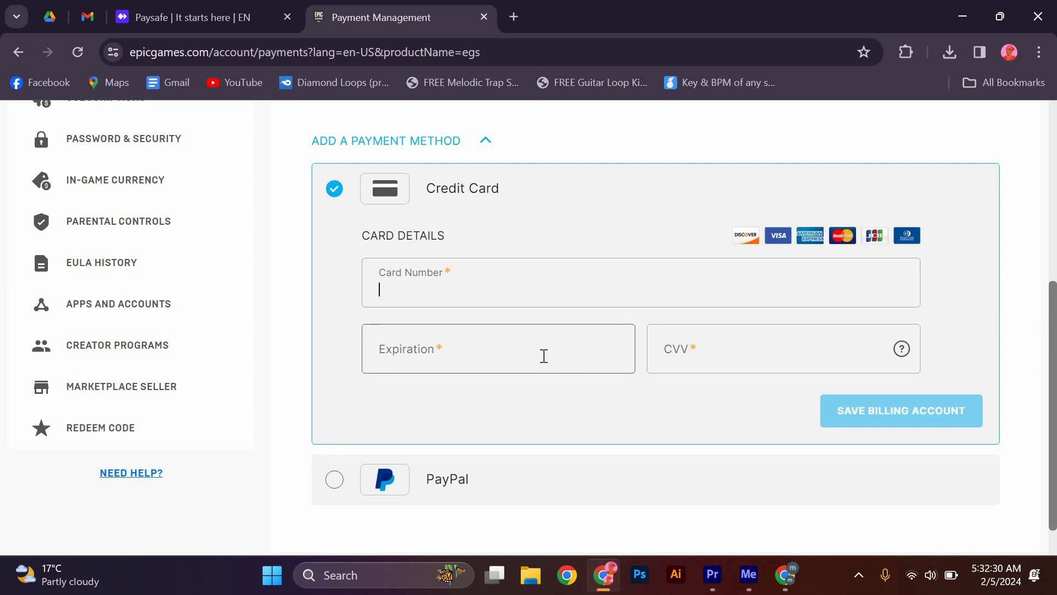
mouse_move(856, 398)
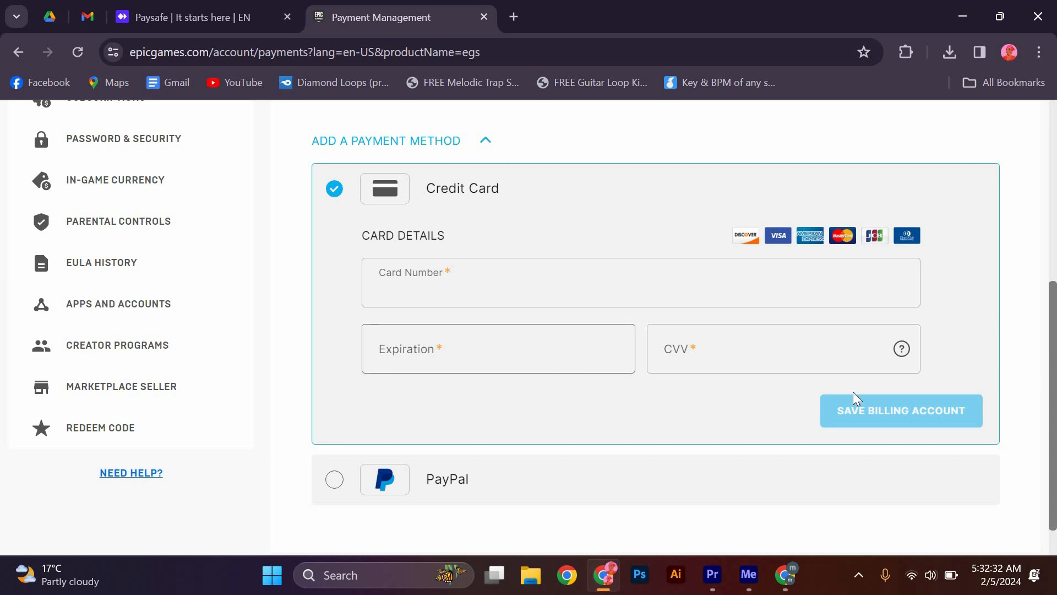
mouse_move(767, 397)
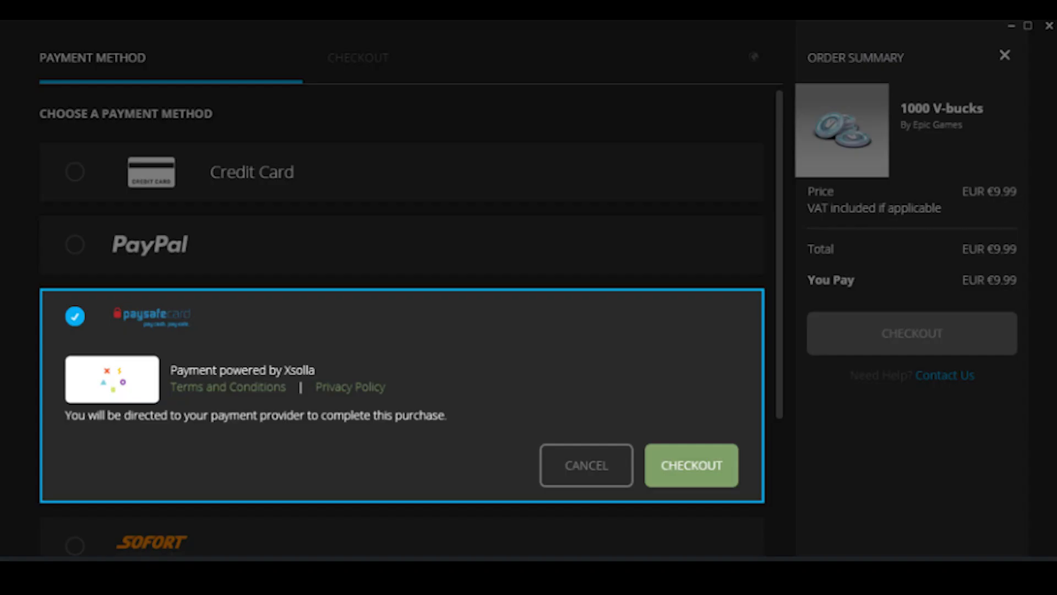
Check out with paysafecard to open the €9.99 One Time Payment window for 1000 V-bucks.
left_click(690, 465)
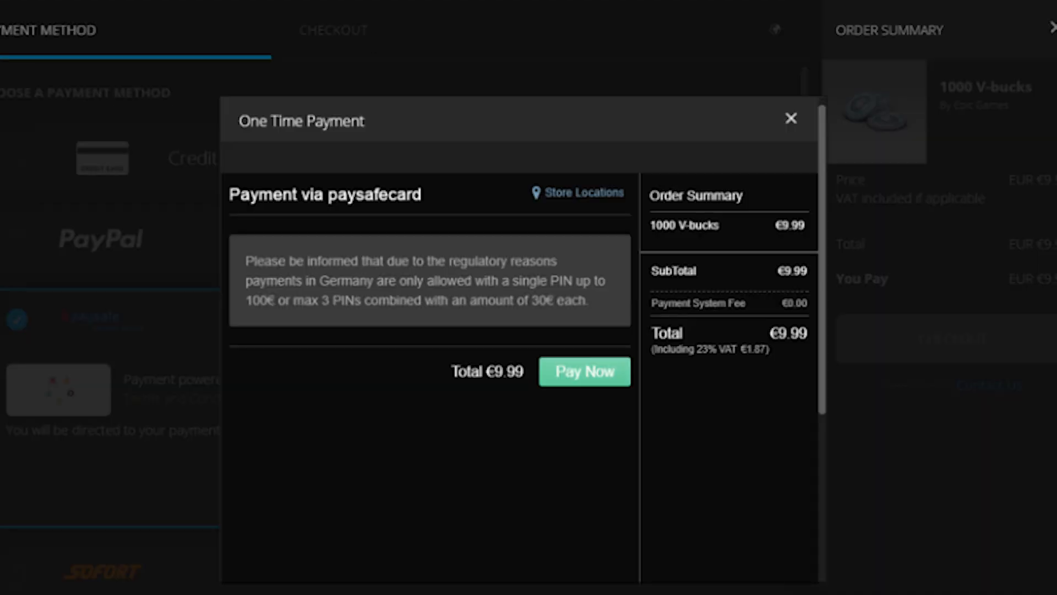